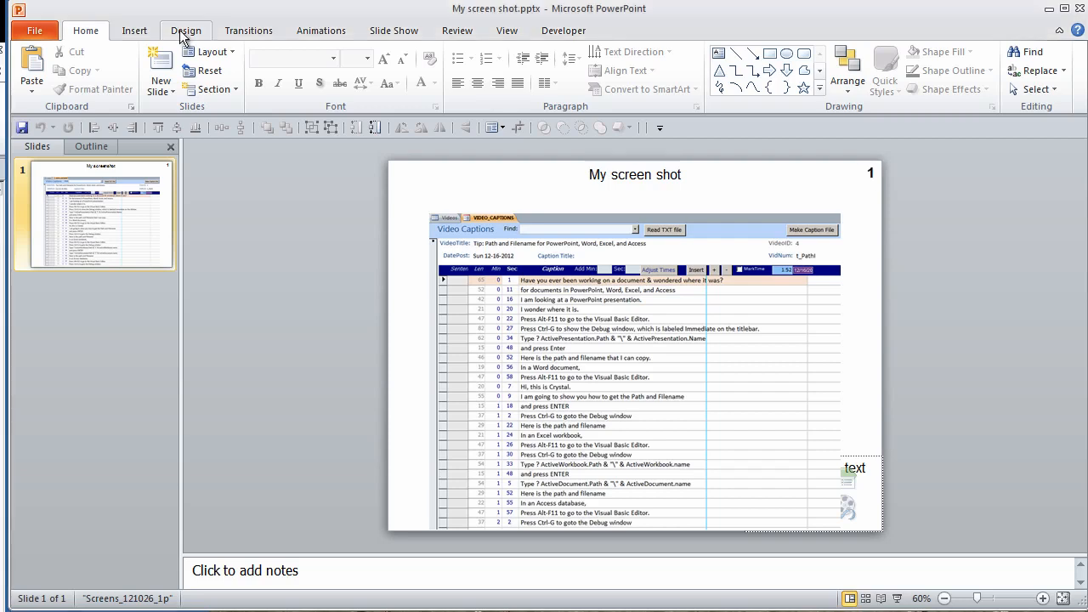
Step: In Page Setup, number the slides from 21 so the slide shows as 21 of 21
left_click(31, 68)
type("21")
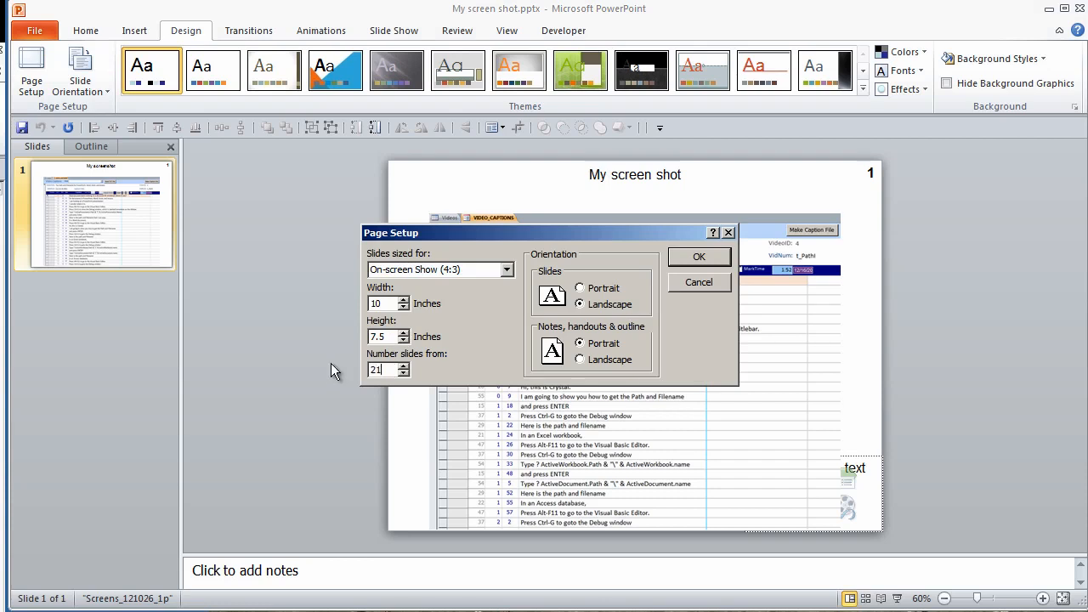
left_click(699, 257)
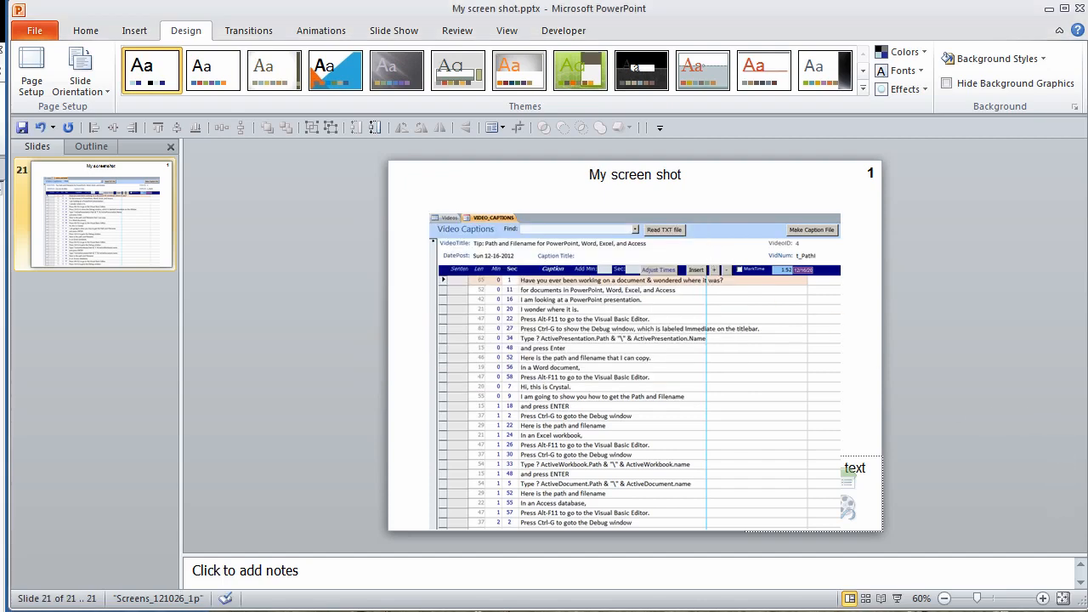
left_click(34, 31)
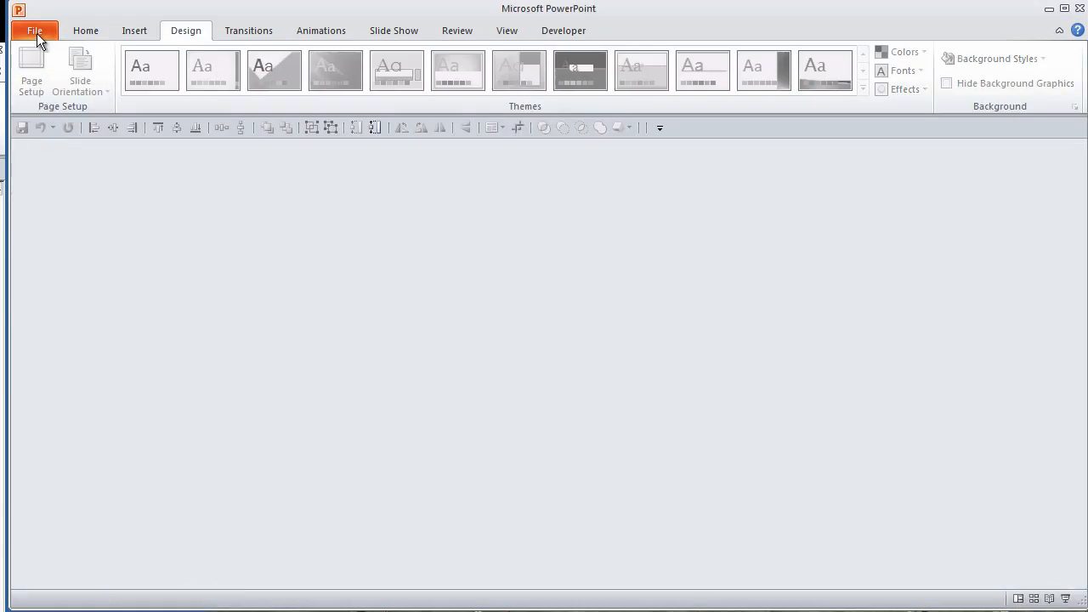
Step: Show the list of recently opened presentations from the File menu
left_click(34, 30)
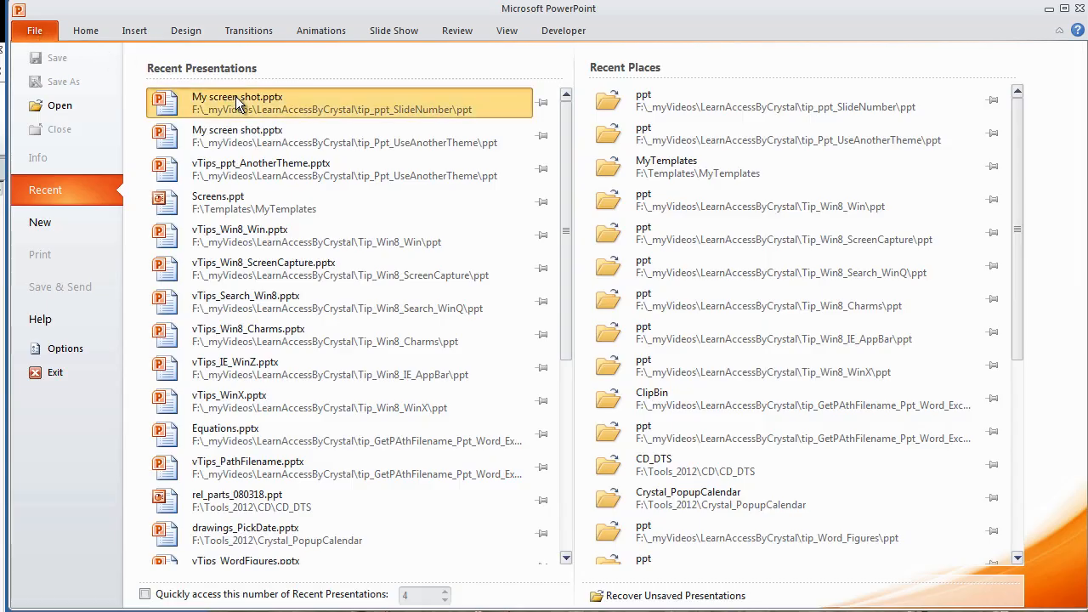